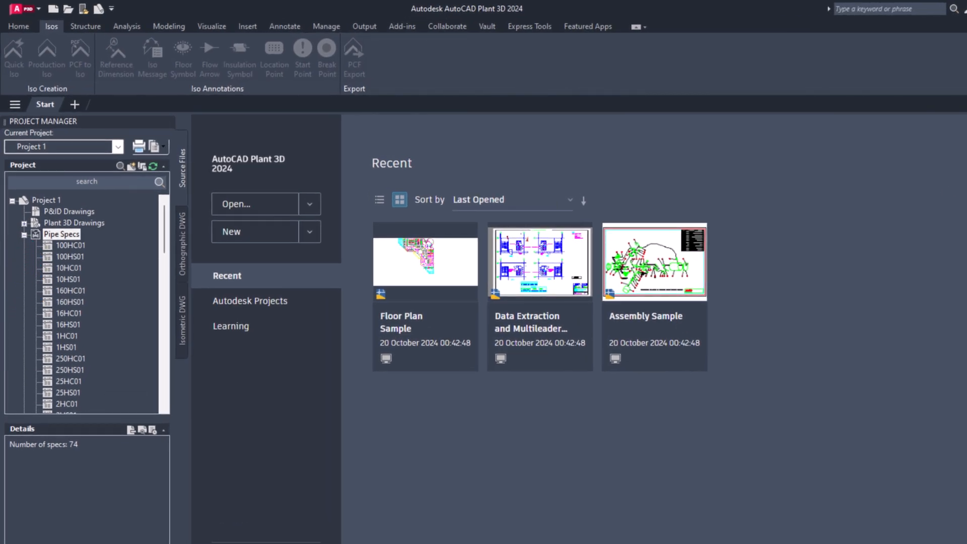
- Launch the Spec Editor on the CS150 pipe spec from Project Manager
{"action": "right_click", "coordinate": [66, 280]}
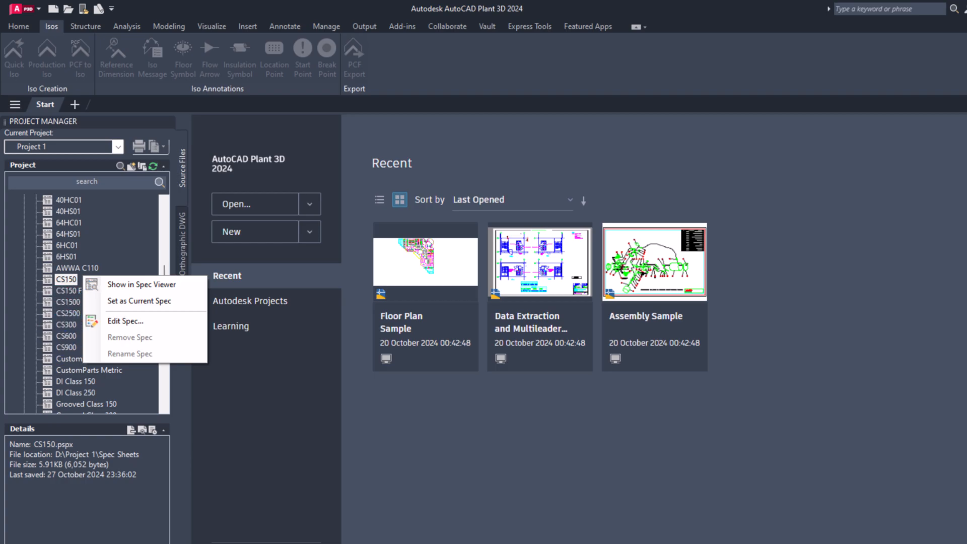
{"action": "left_click", "coordinate": [125, 320]}
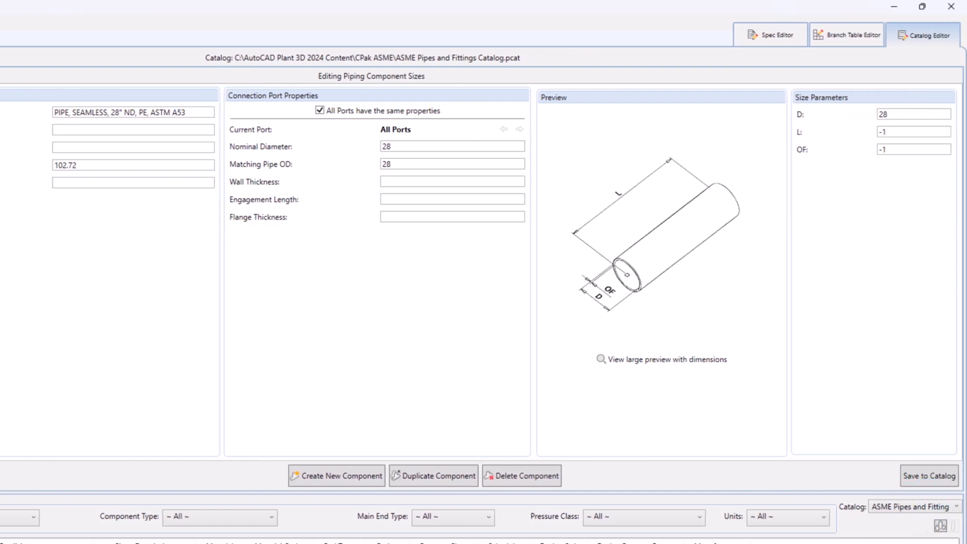
- Save the new 28" seamless pipe size to the ASME Pipes and Fittings catalog
{"action": "left_click", "coordinate": [770, 35]}
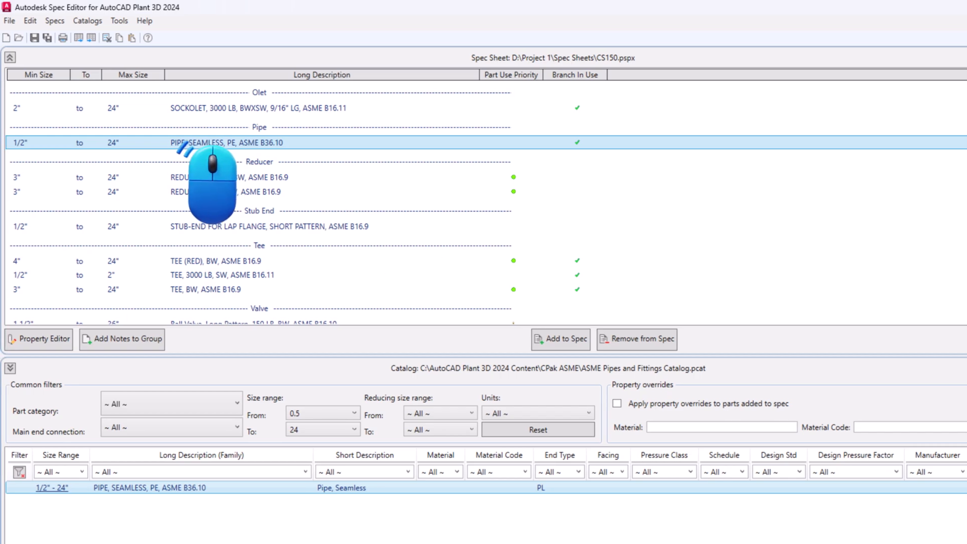
- Update the PIPE, SEAMLESS spec entry from the catalogs to pick up the 28" size
{"action": "left_click", "coordinate": [54, 20]}
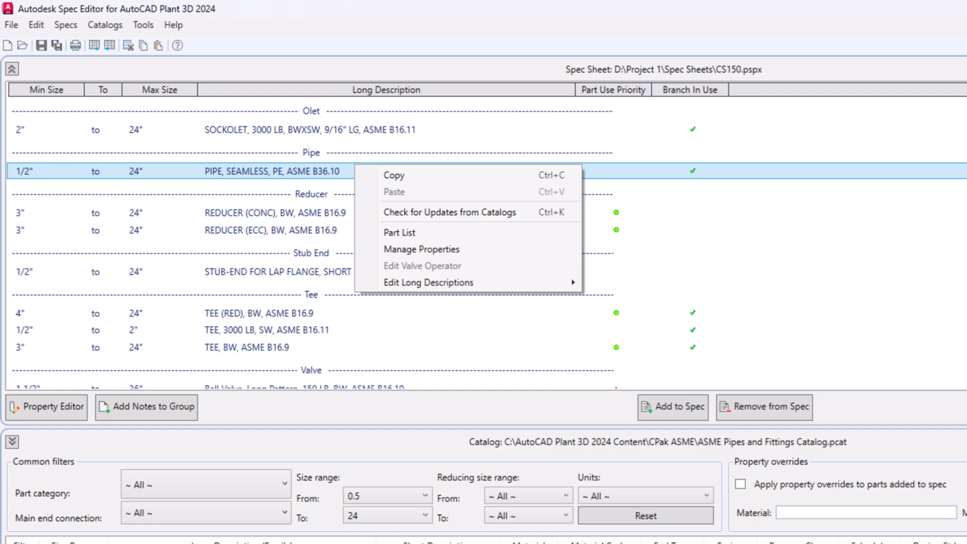
{"action": "key", "text": "ctrl+k"}
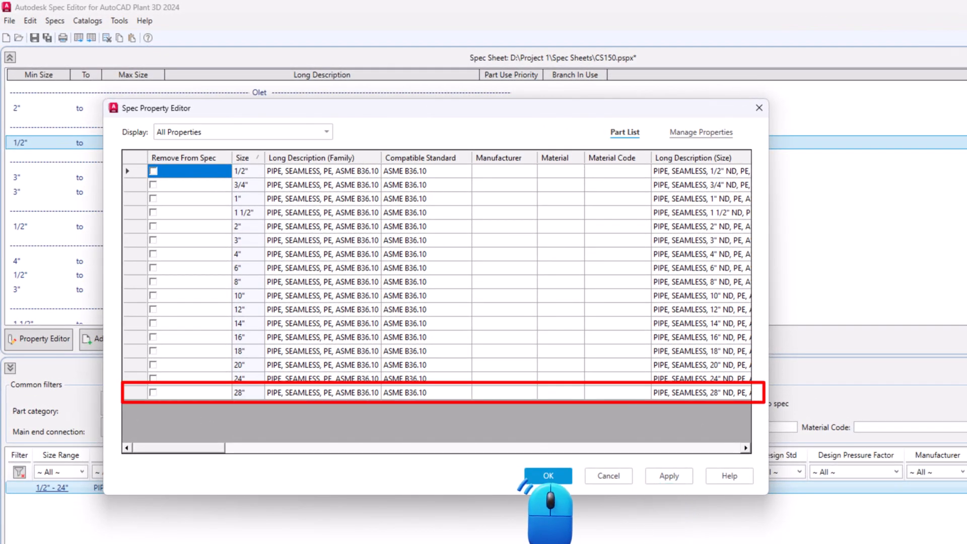
- Confirm the part list with the 28" seamless pipe size included
{"action": "left_click", "coordinate": [547, 476]}
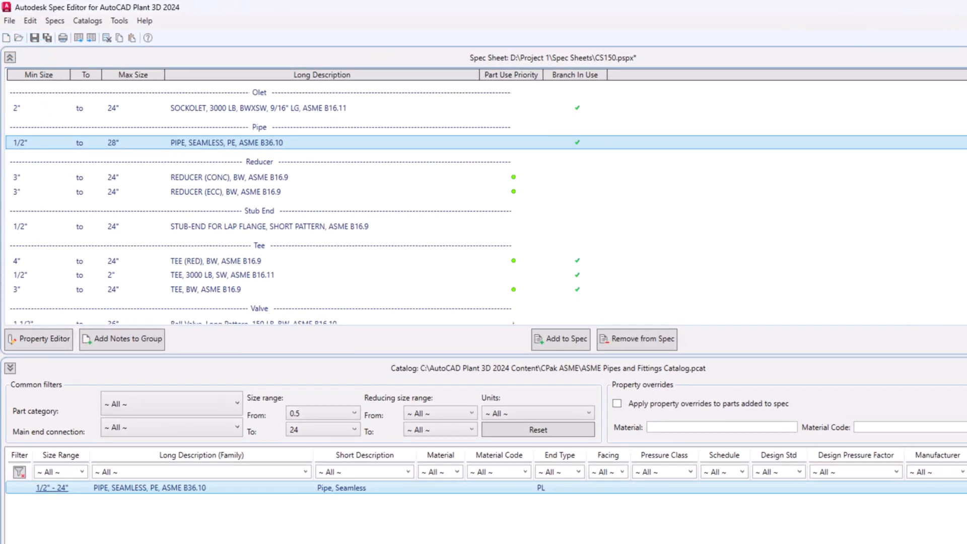
- Save the CS150 spec sheet with seamless pipe spanning 1/2" to 28"
{"action": "key", "text": "ctrl+s"}
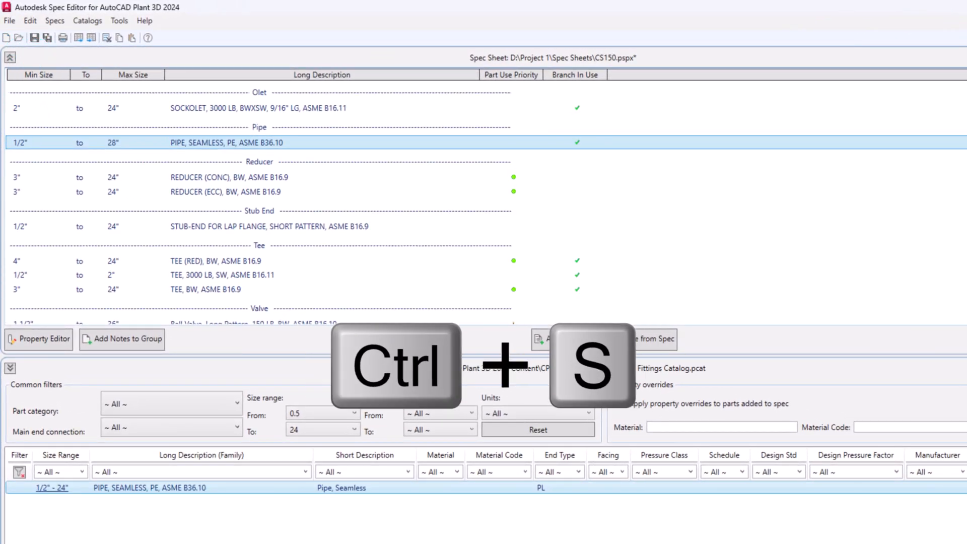
{"action": "key", "text": "ctrl+s"}
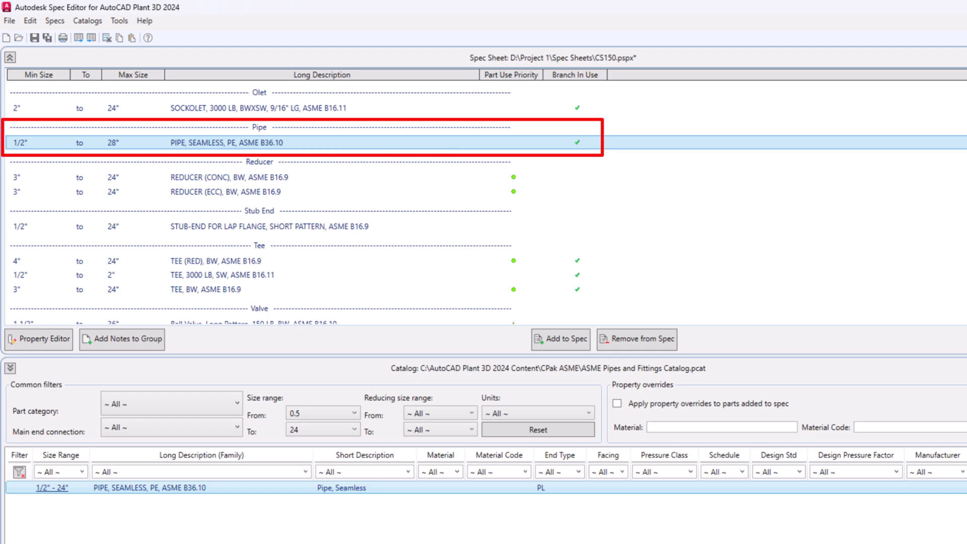